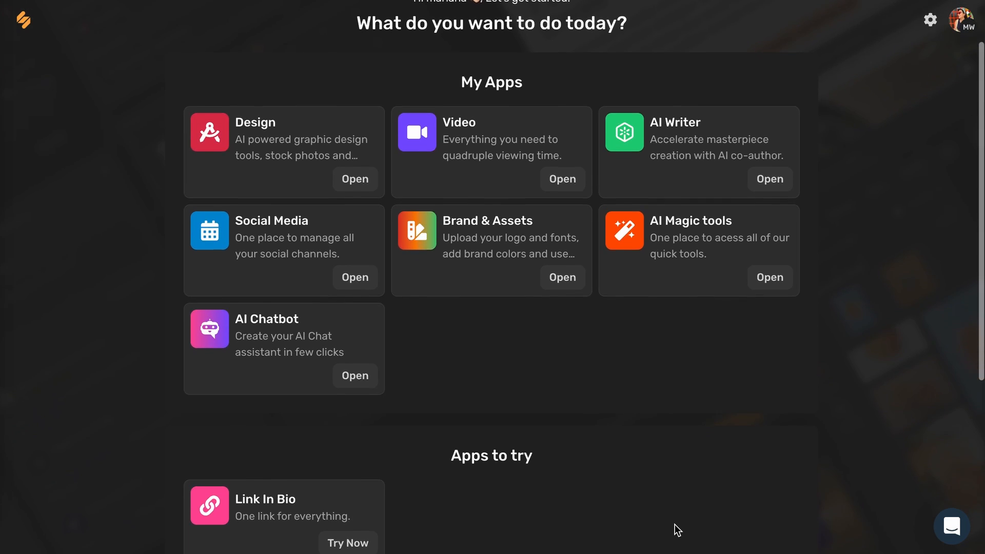
- Open the Design app and choose Generate with AI from its dashboard
scroll("down", 3)
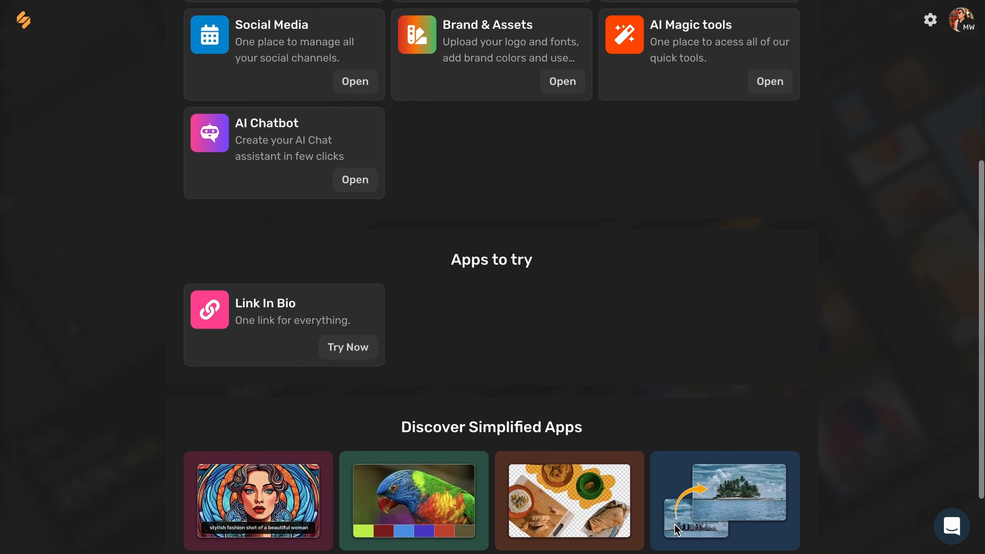
scroll("up", 3)
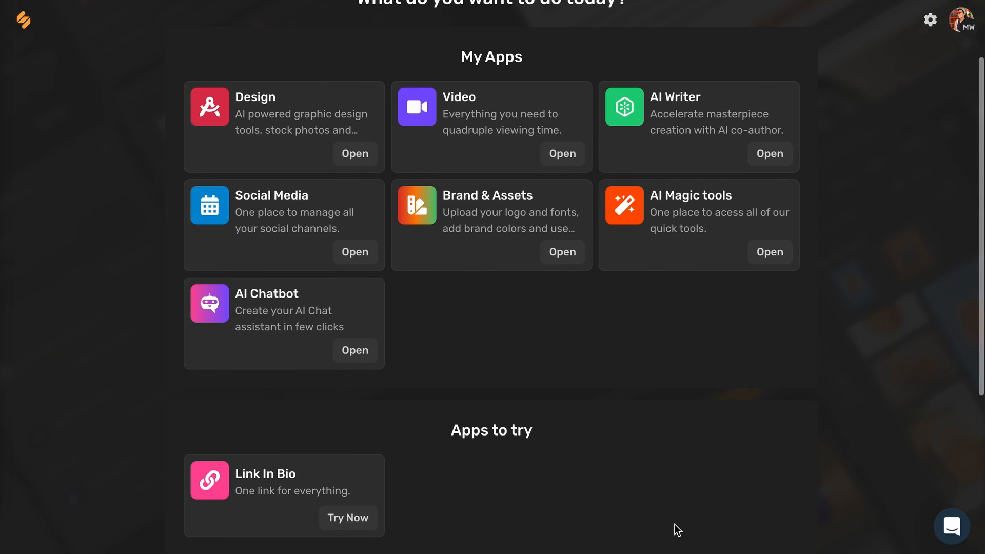
mouse_move(312, 203)
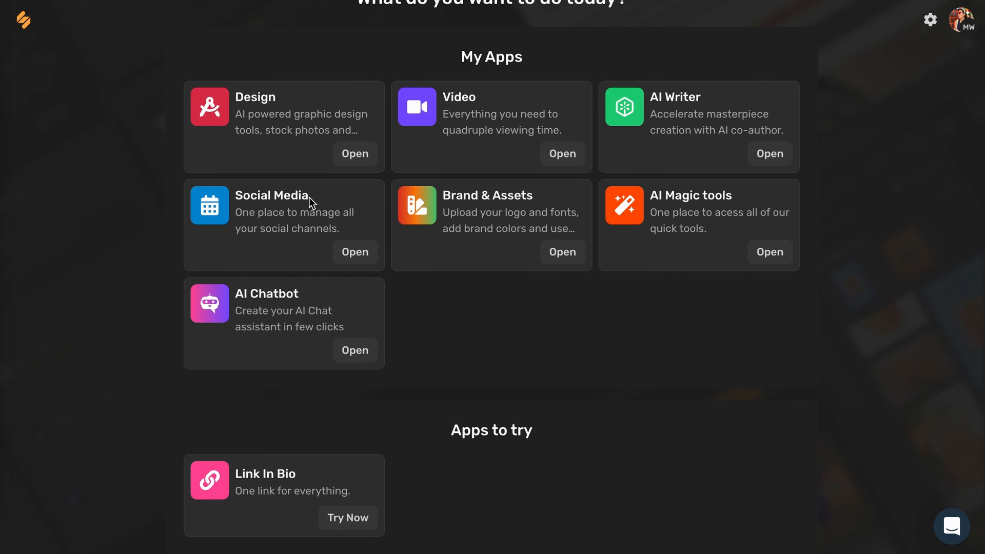
mouse_move(221, 157)
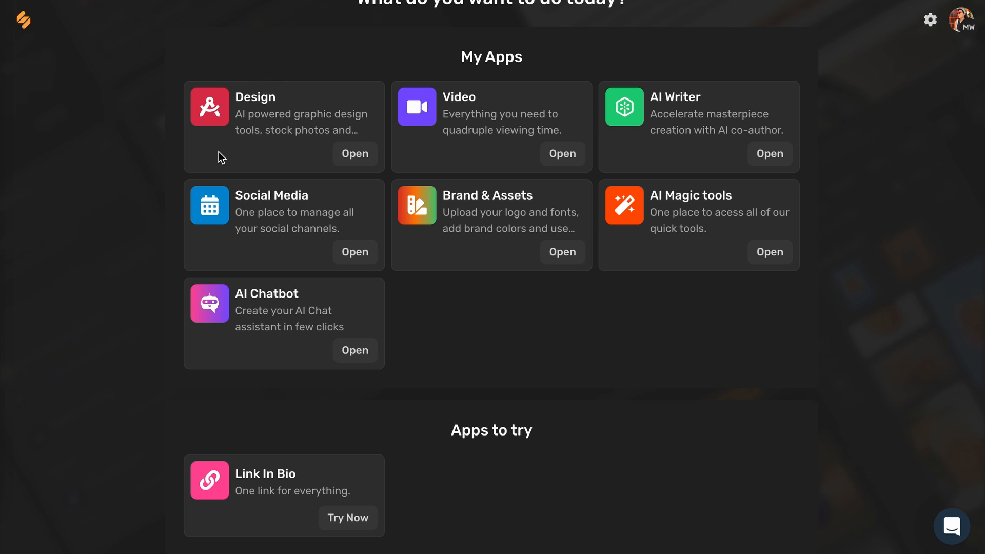
mouse_move(216, 108)
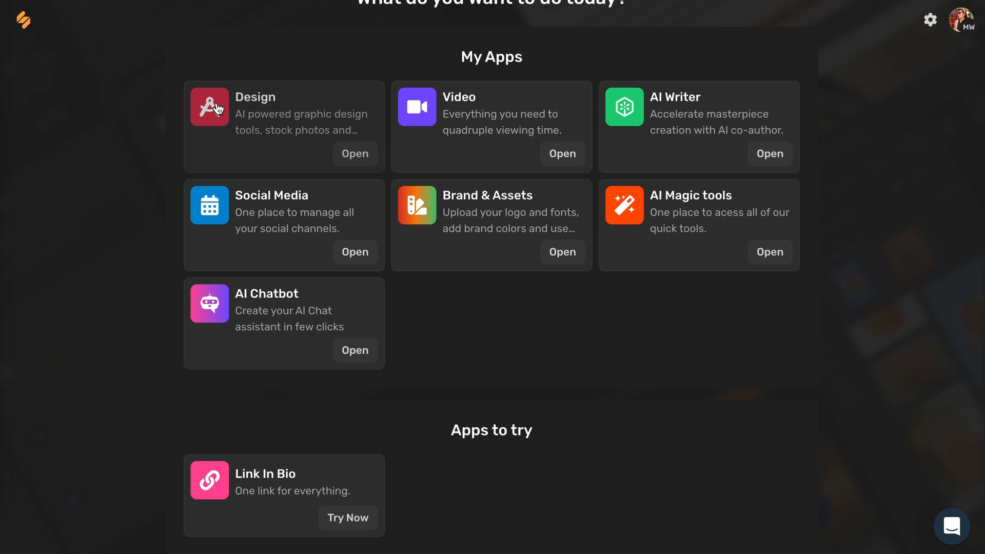
left_click(354, 154)
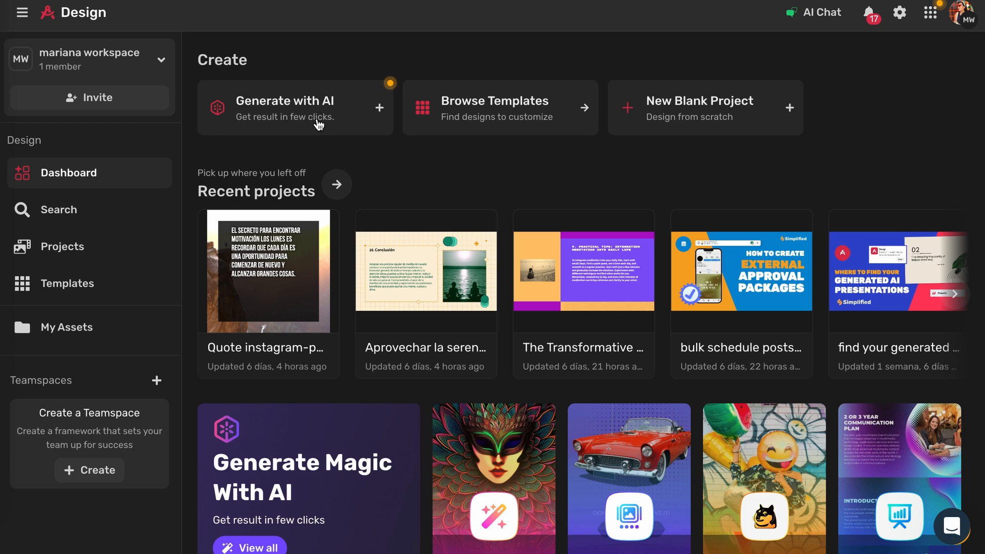
mouse_move(345, 112)
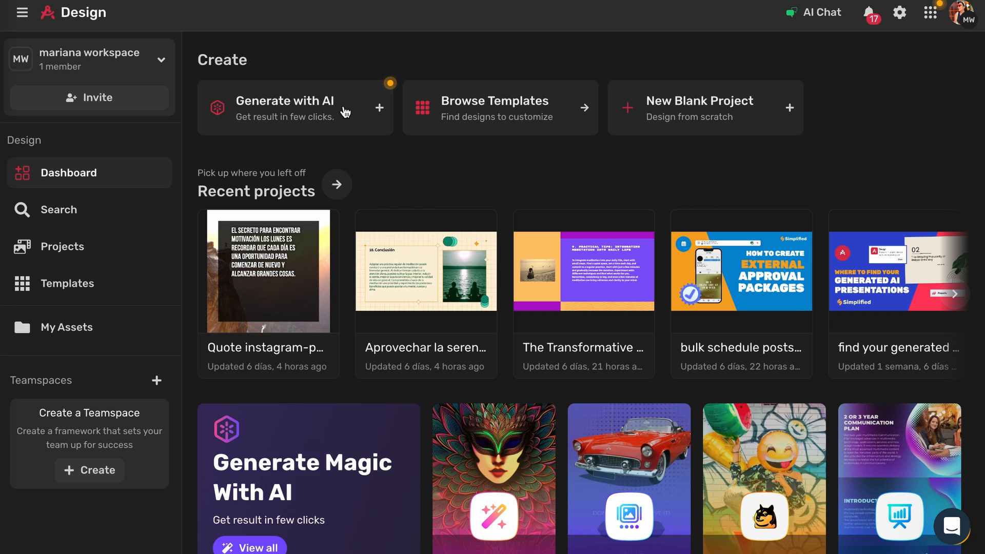
left_click(284, 107)
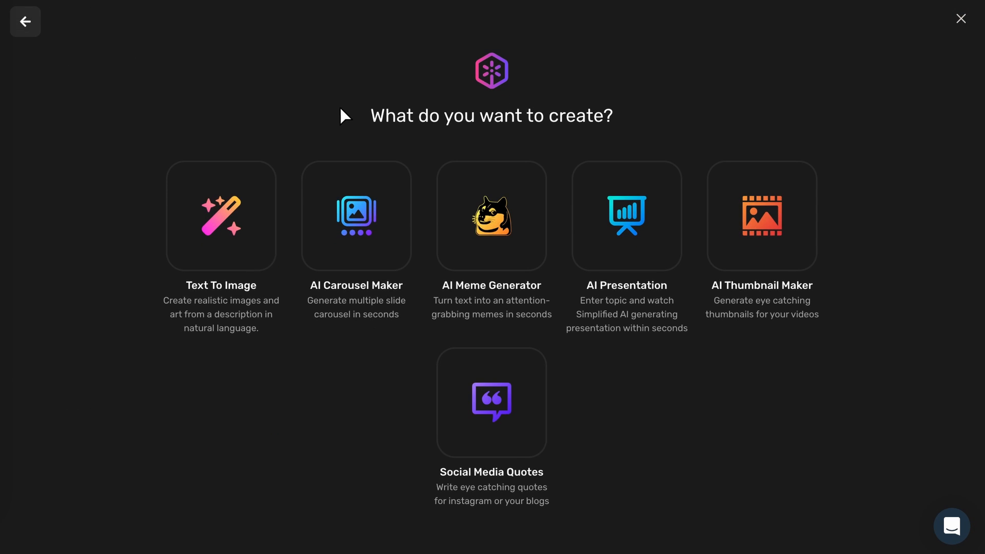
mouse_move(221, 292)
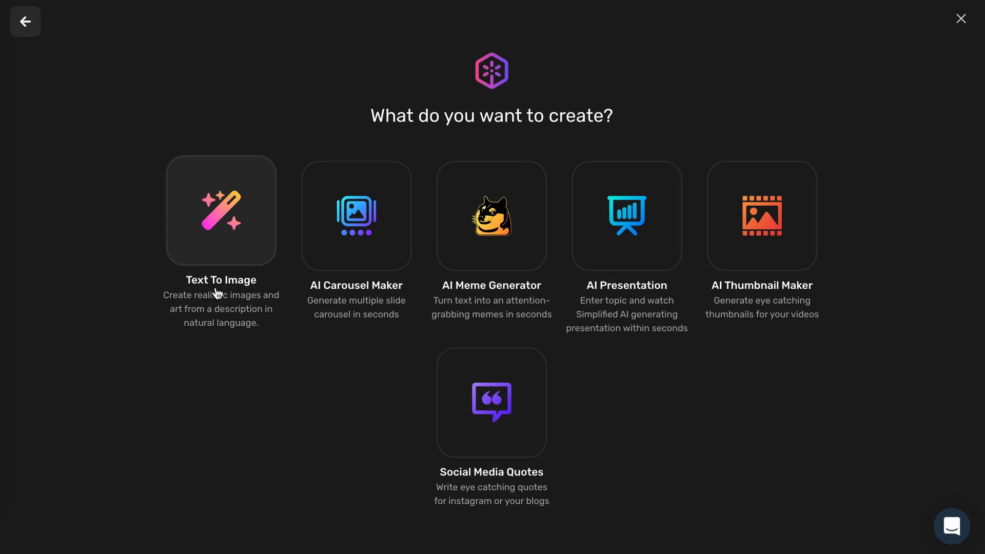
mouse_move(265, 251)
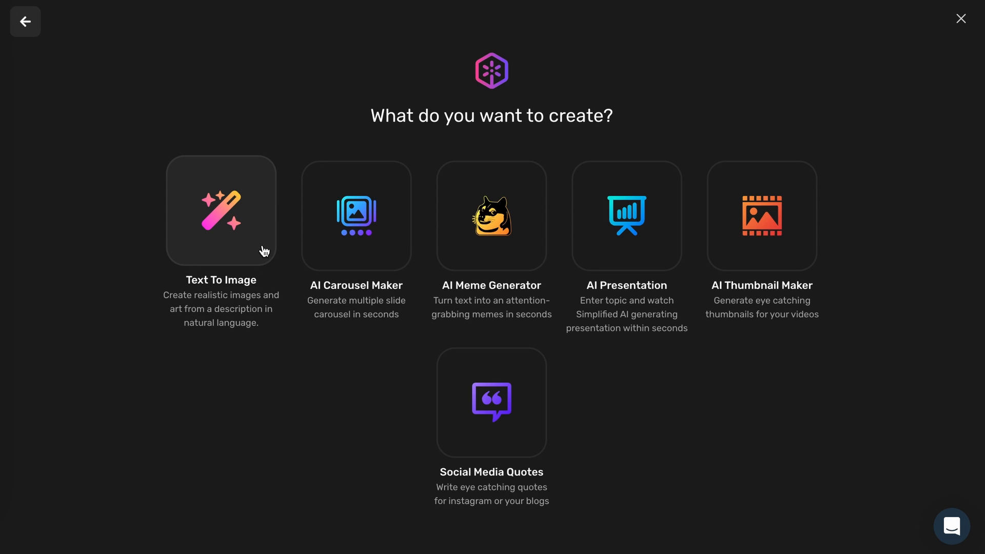
- Choose Text To Image, focus the prompt box, and expand the reference image upload section
left_click(221, 210)
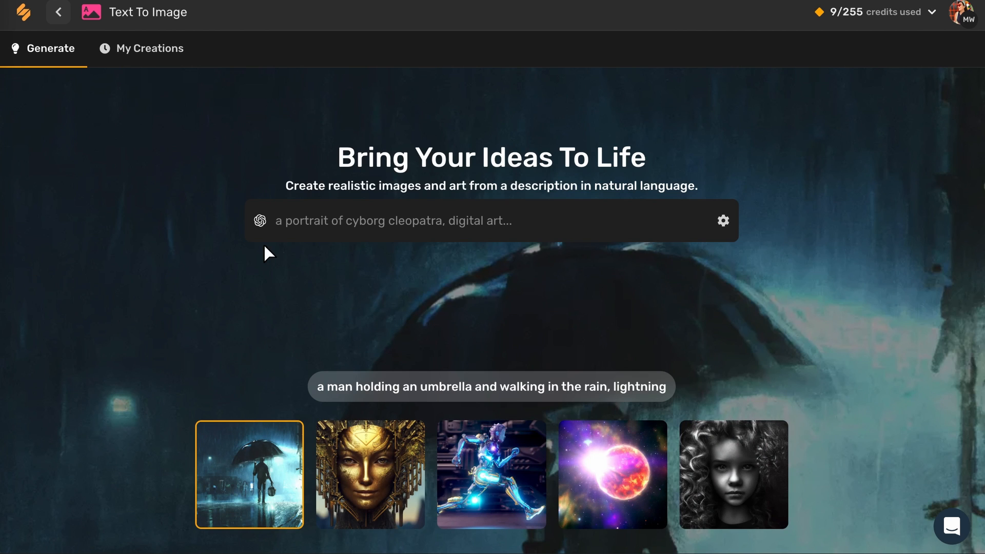
mouse_move(275, 217)
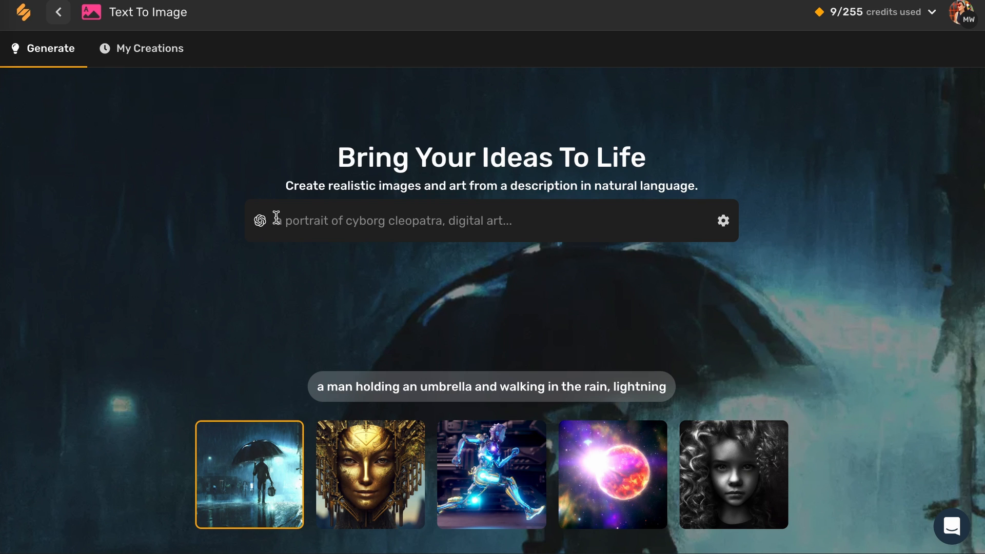
left_click(440, 220)
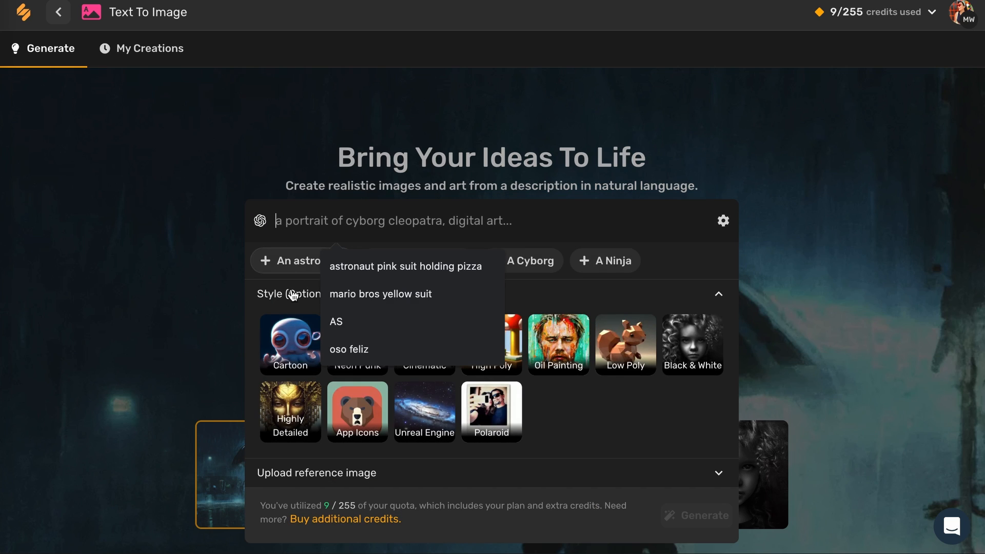
mouse_move(266, 479)
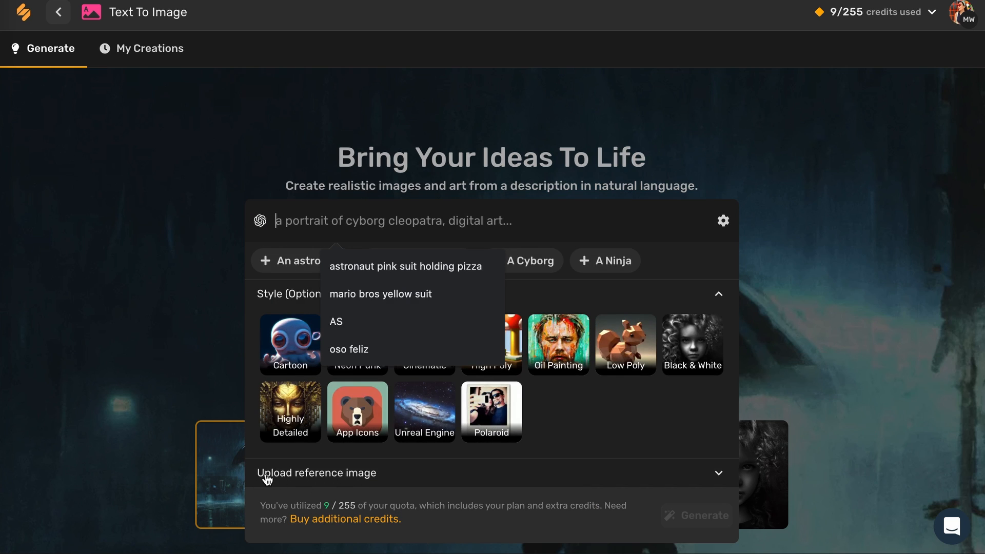
left_click(317, 473)
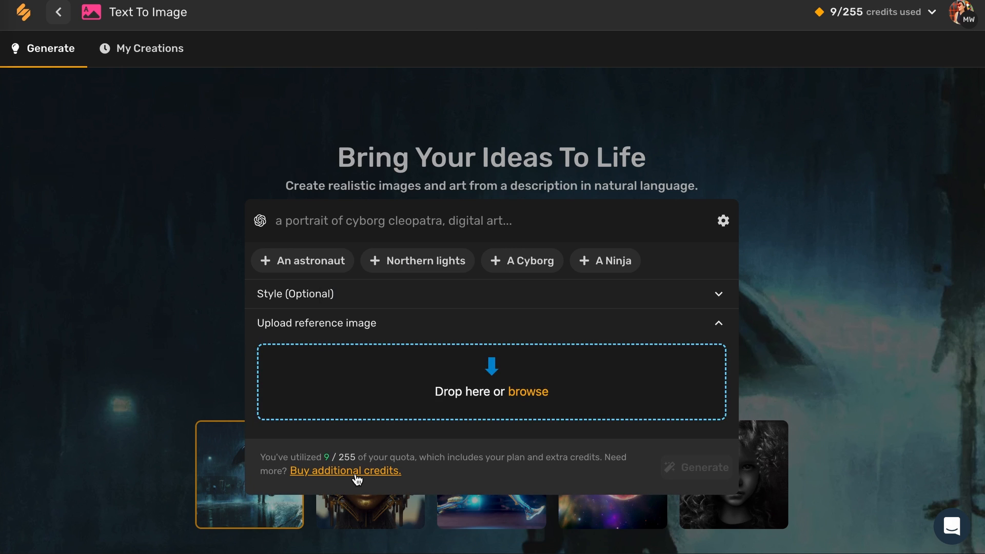
mouse_move(689, 308)
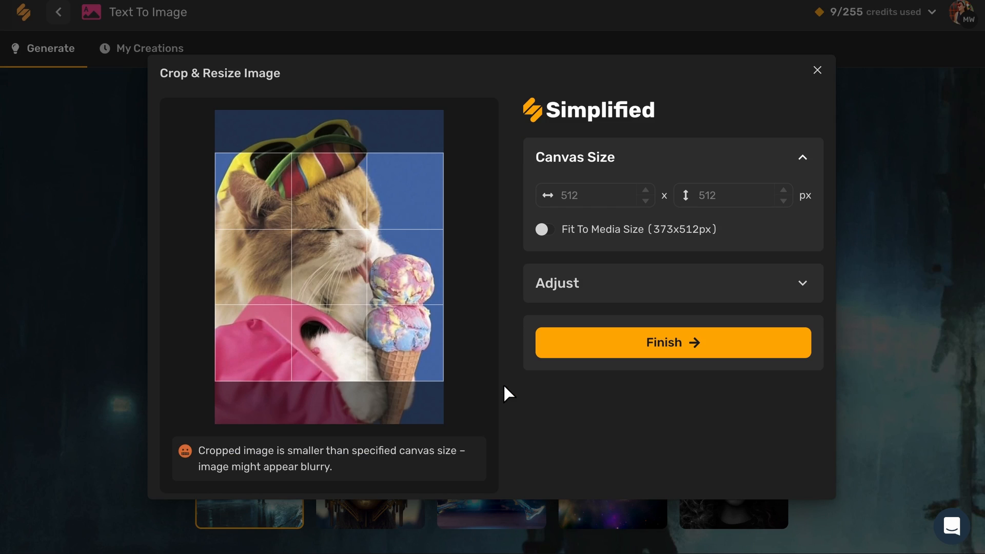
mouse_move(540, 214)
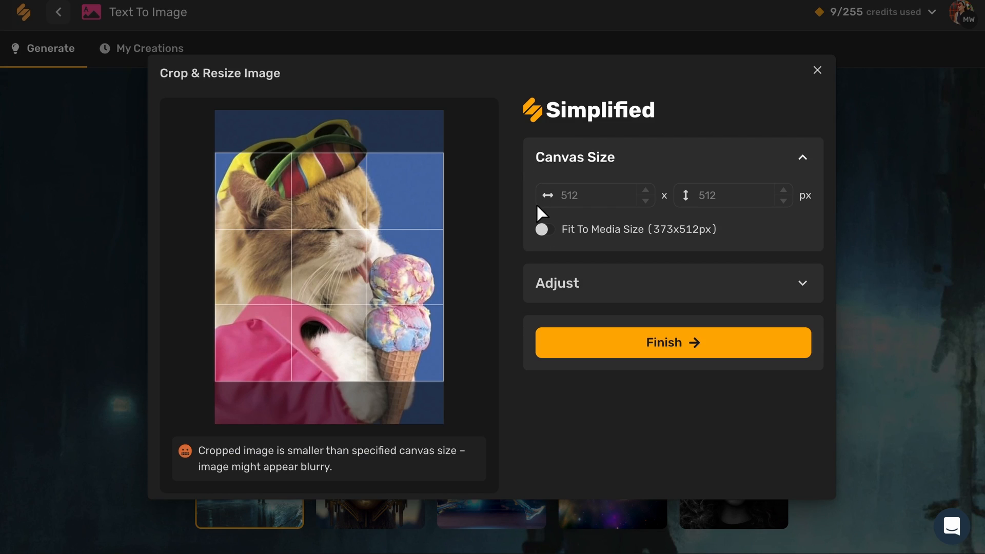
- Attach the cat-with-sunglasses-and-ice-cream photo uncropped as the reference image
left_click(542, 229)
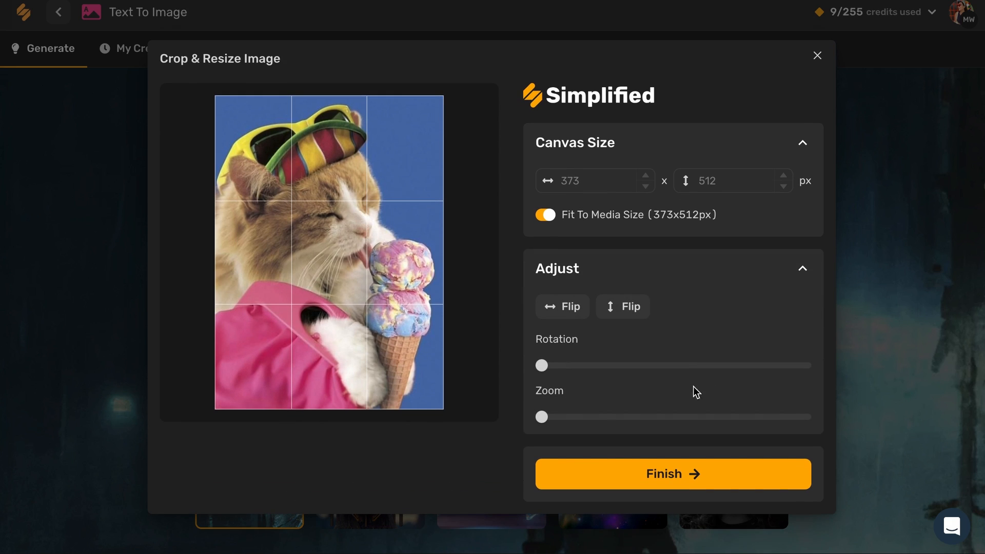
mouse_move(568, 417)
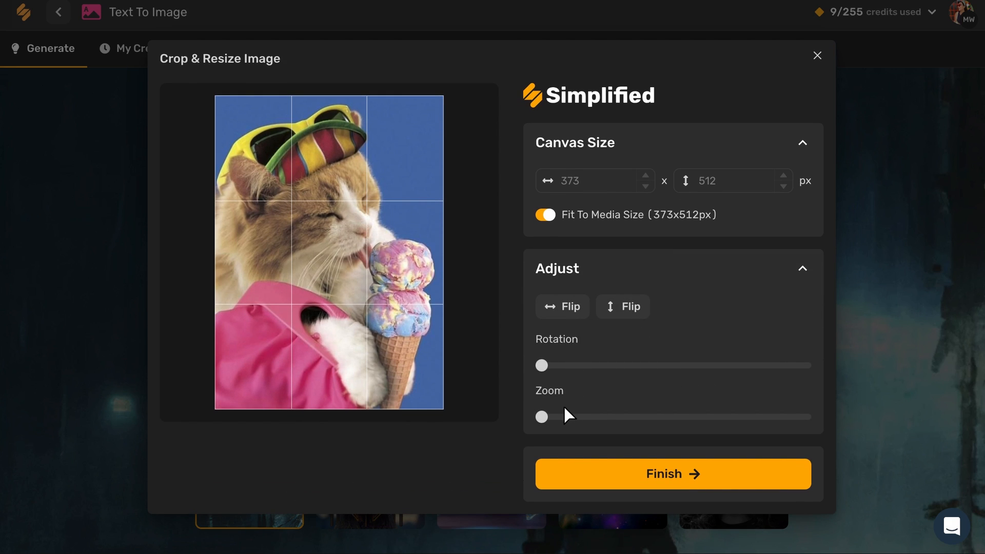
mouse_move(691, 466)
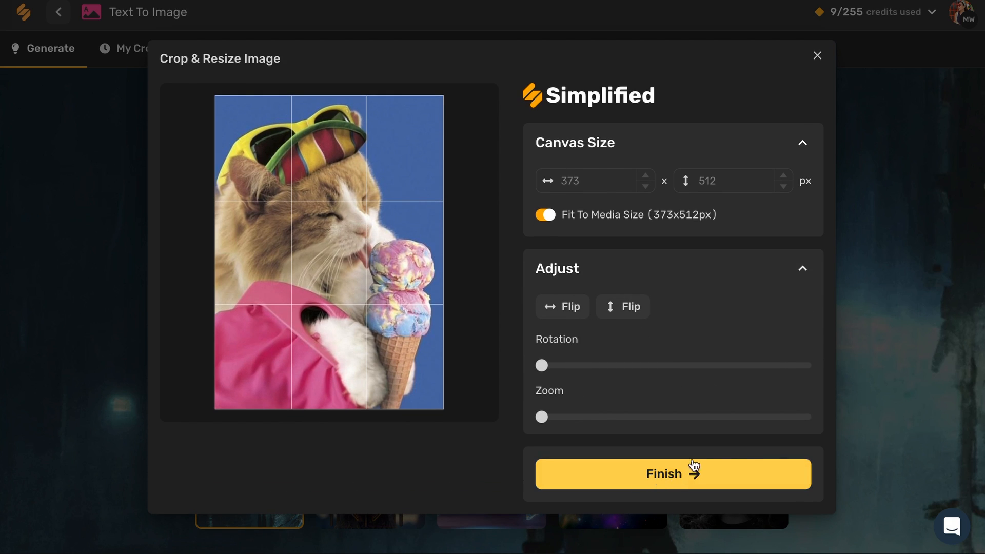
left_click(672, 473)
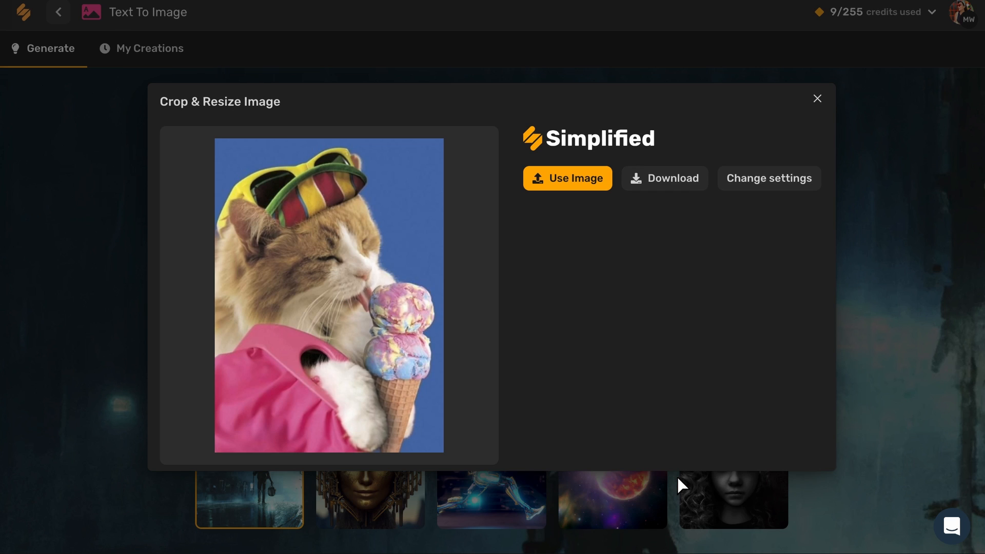
mouse_move(358, 277)
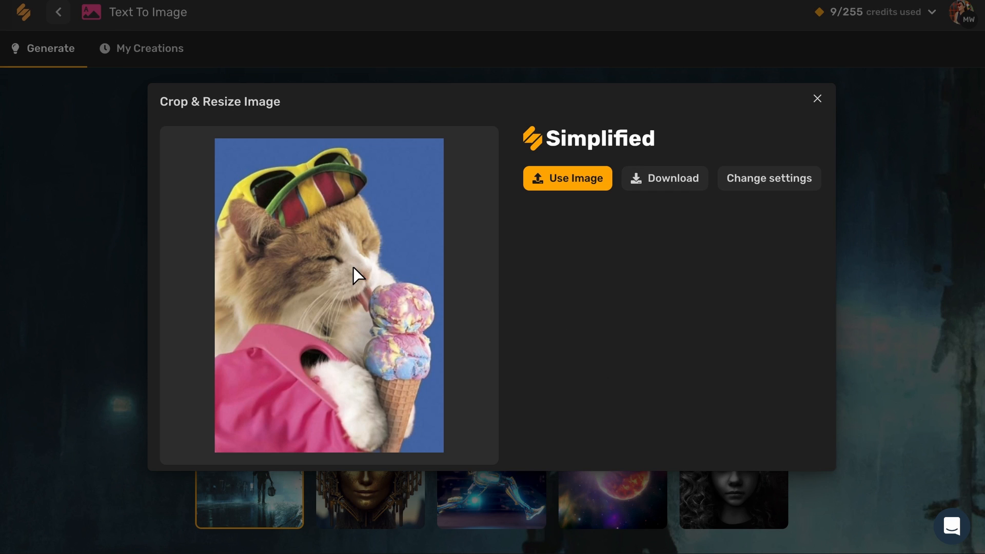
mouse_move(566, 179)
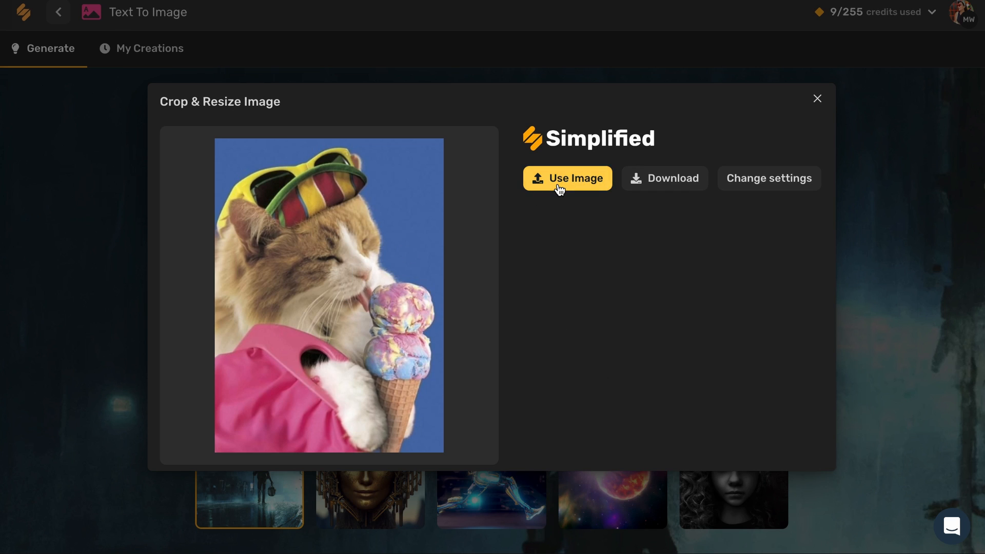
left_click(566, 178)
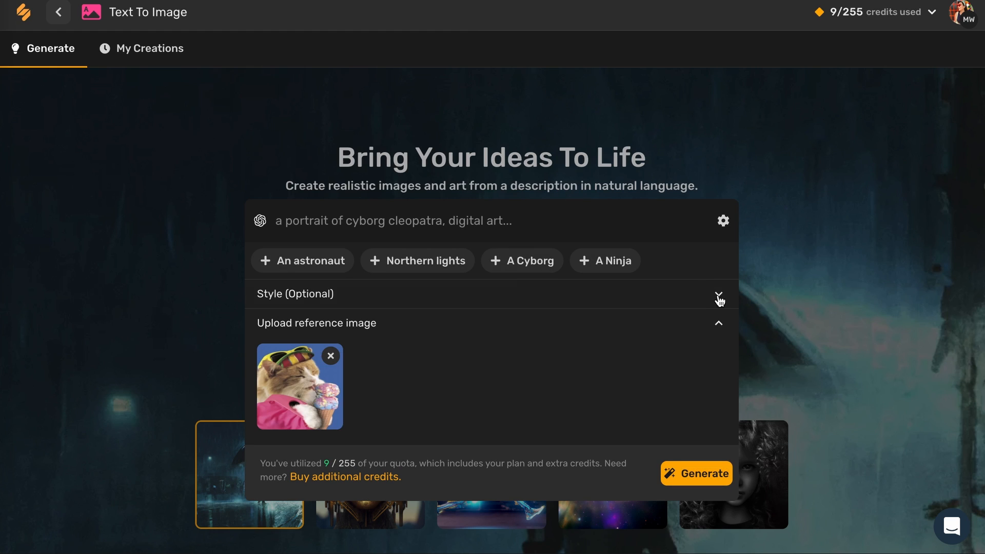
- Select the Cartoon style and generate the first image from the cat reference
left_click(719, 296)
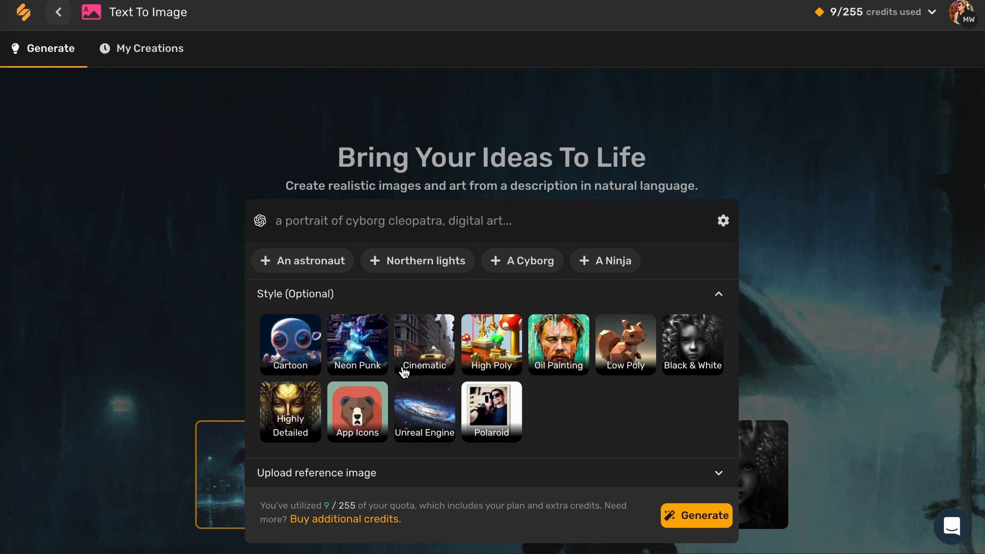
mouse_move(305, 386)
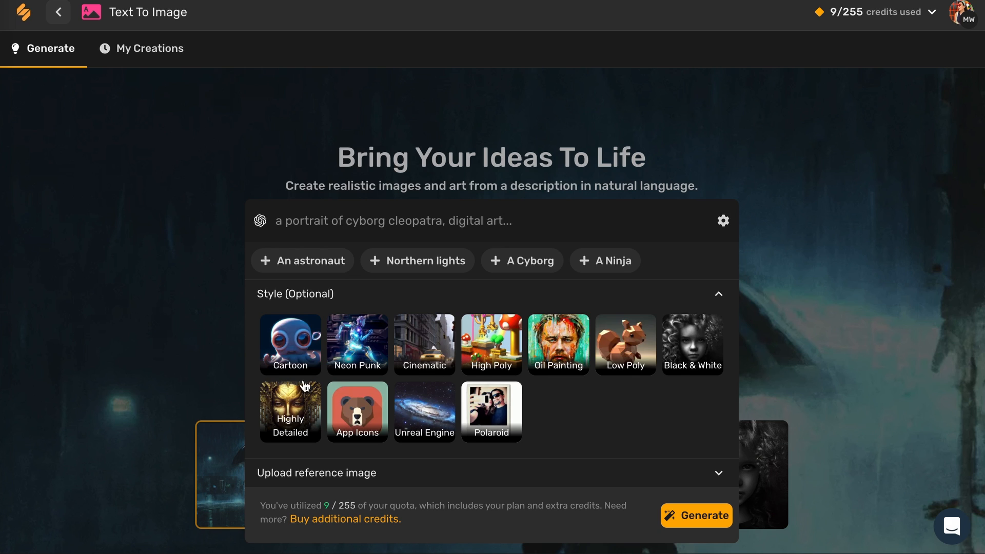
left_click(289, 345)
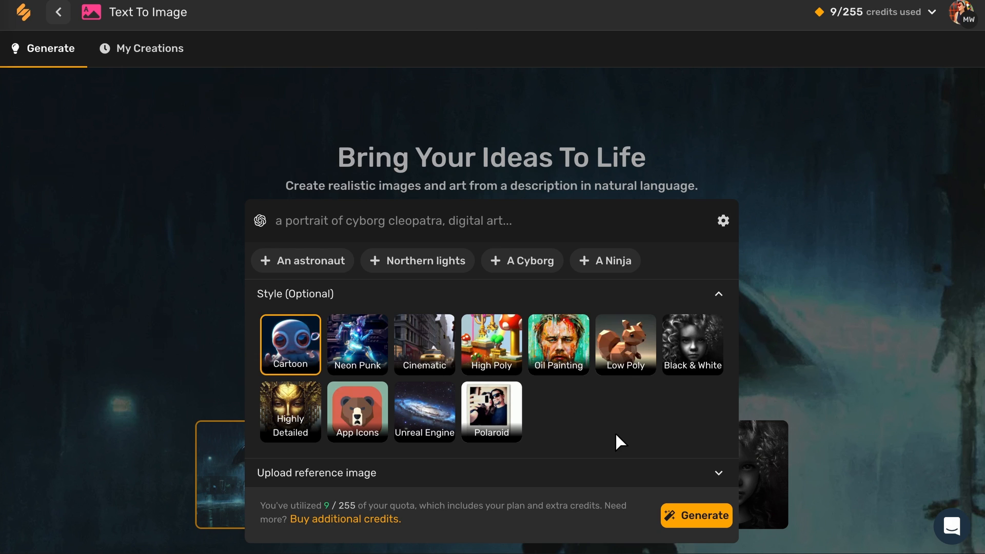
scroll("down", 3)
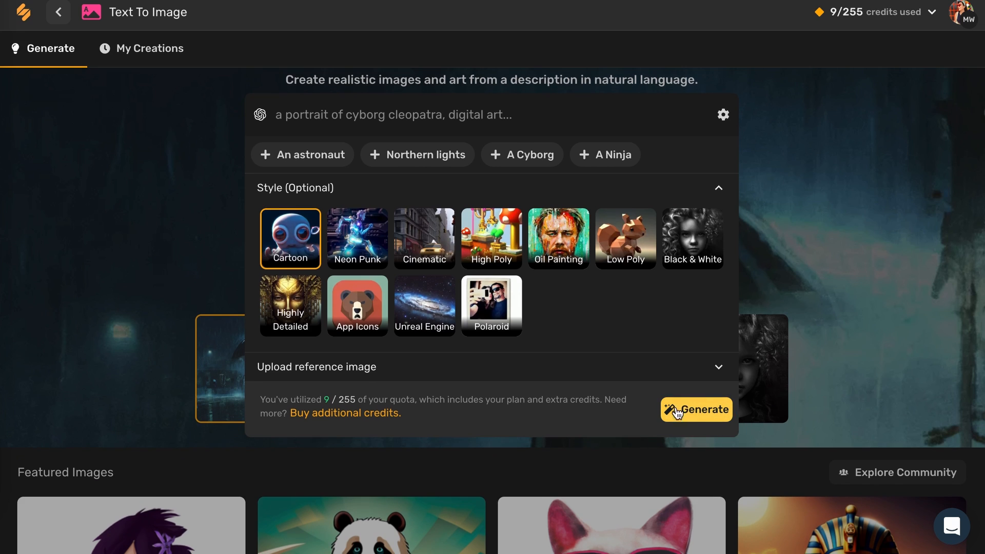
left_click(696, 409)
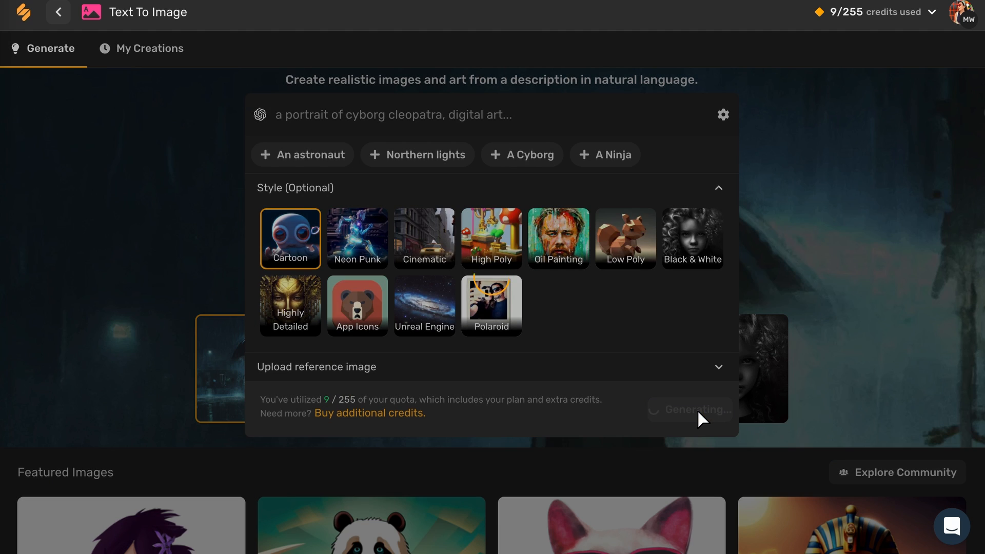
left_click(689, 409)
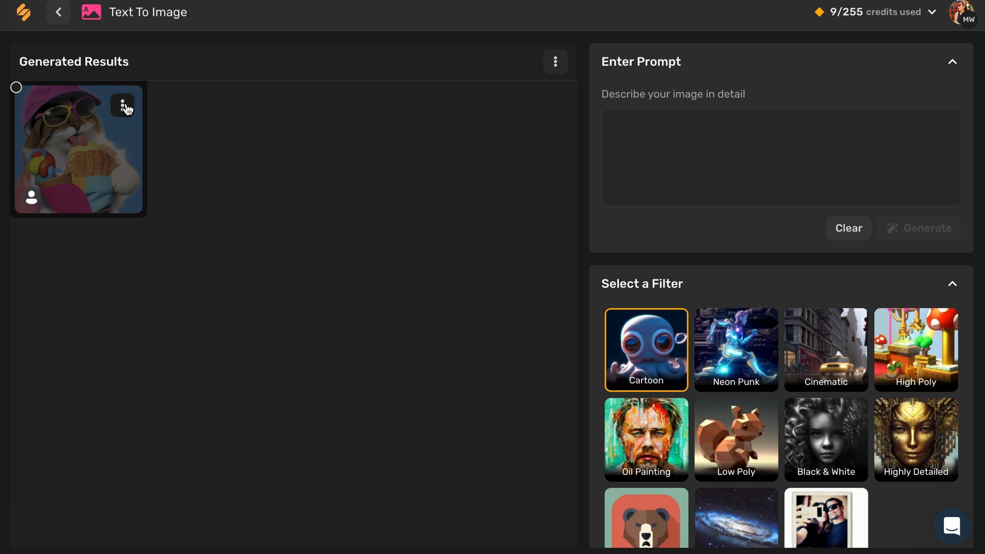
left_click(123, 106)
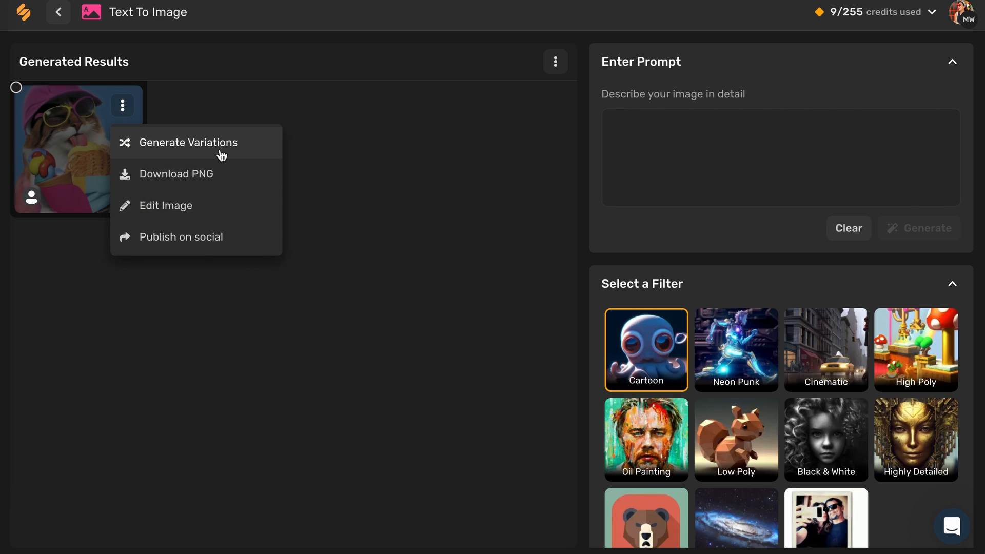
mouse_move(166, 205)
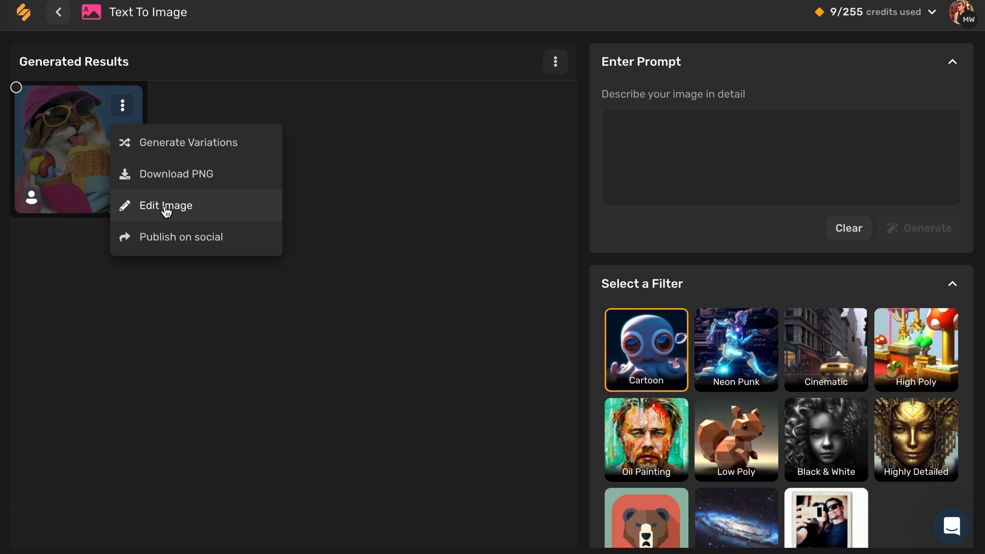
mouse_move(162, 245)
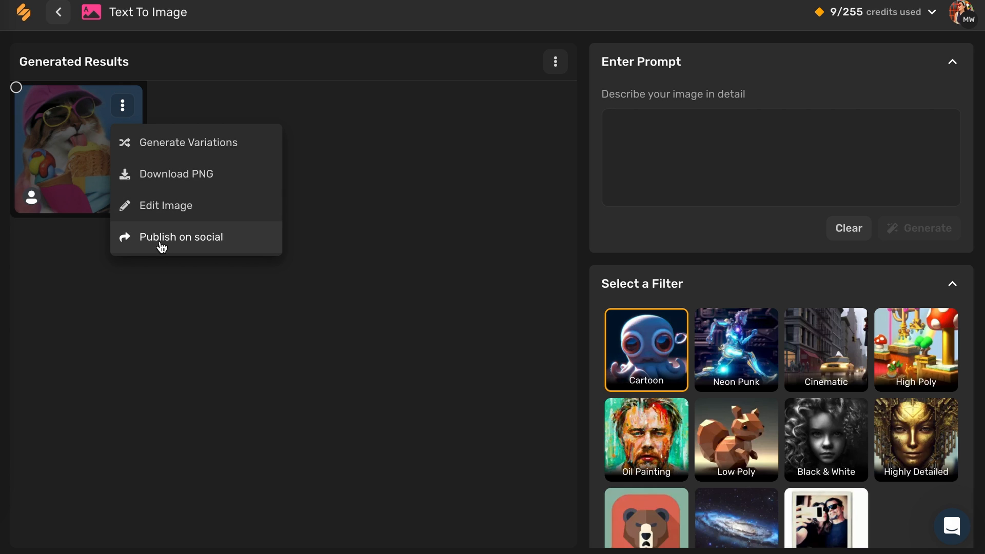
left_click(213, 288)
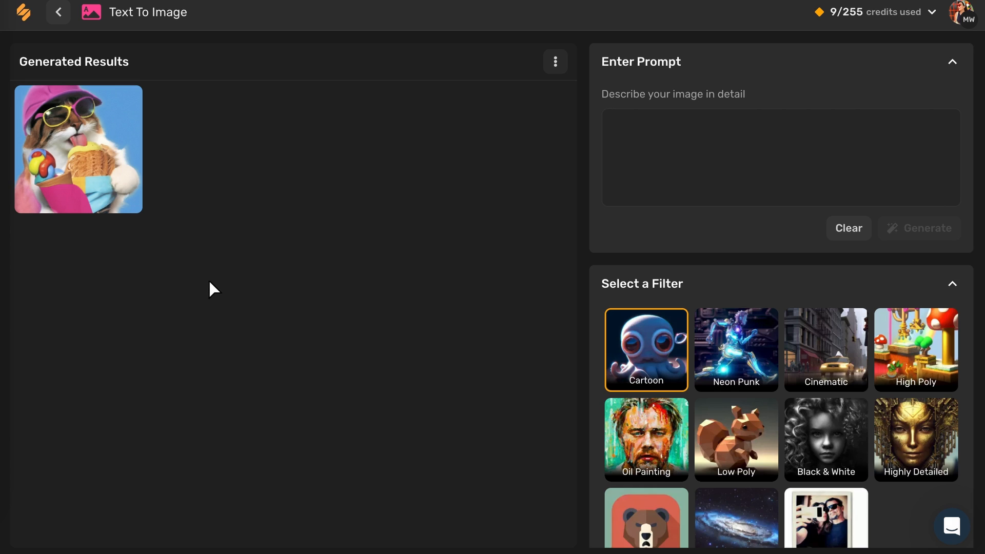
mouse_move(300, 300)
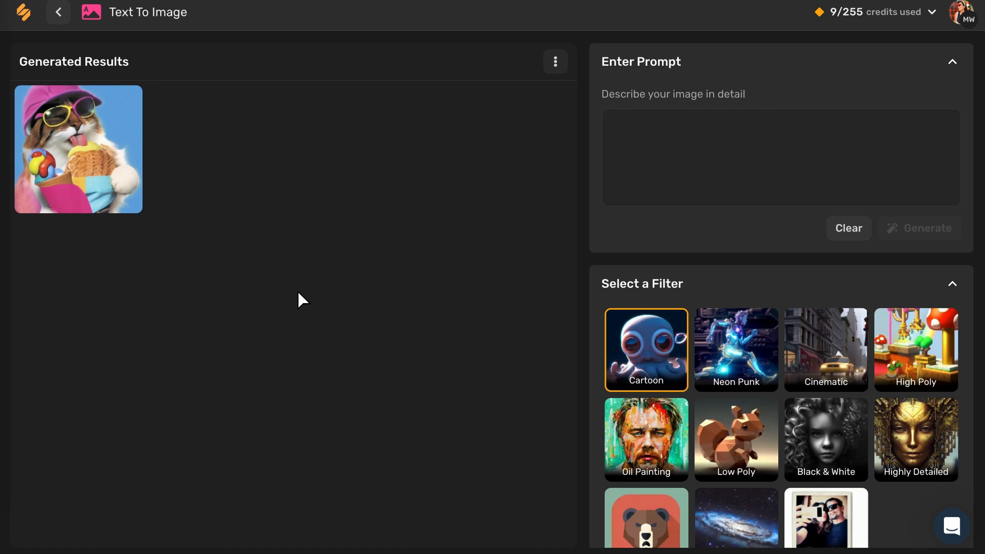